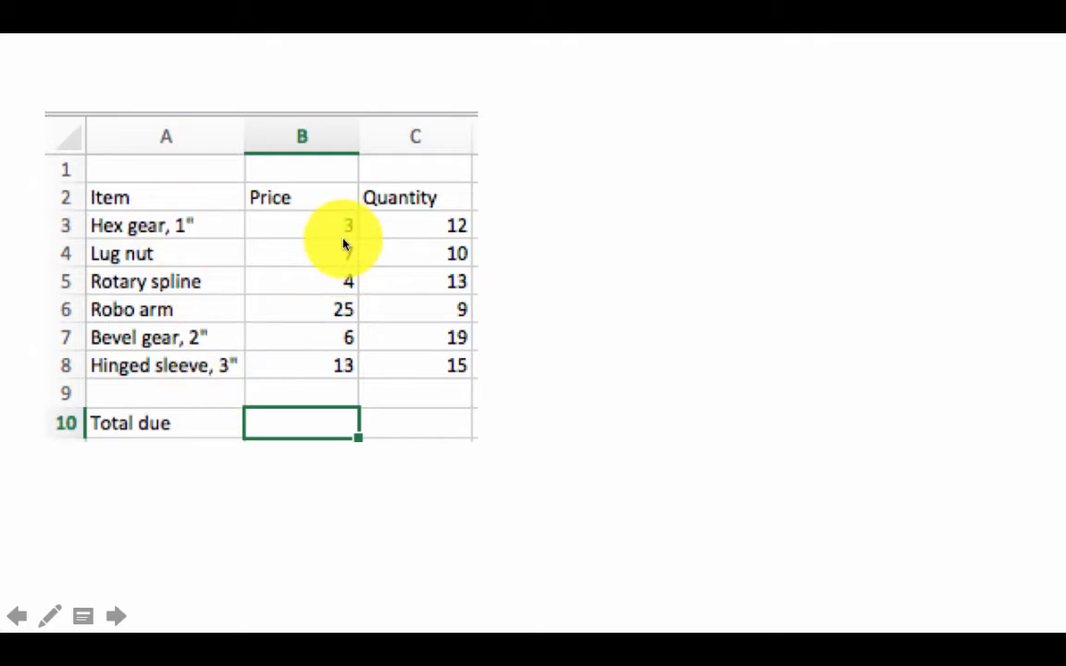
mouse_move(331, 229)
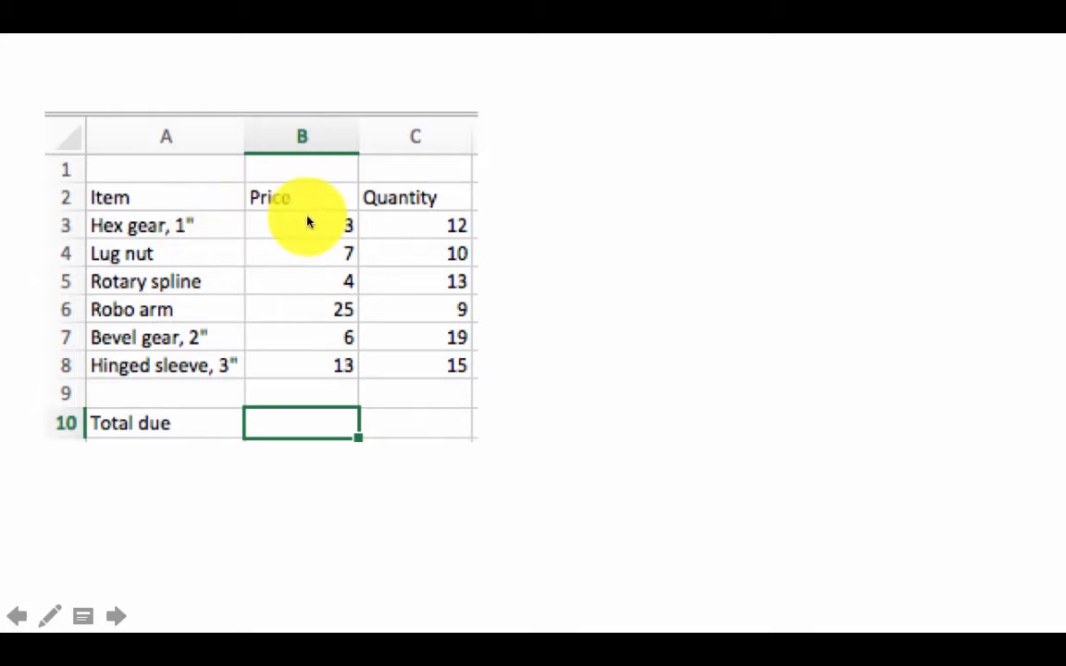
mouse_move(356, 233)
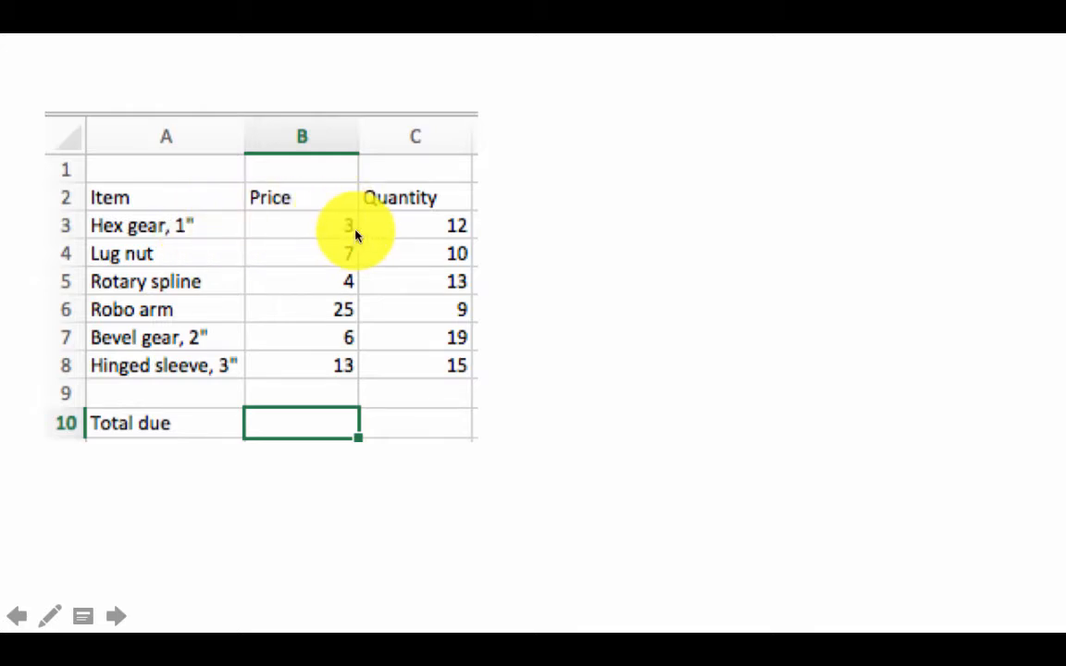
mouse_move(311, 252)
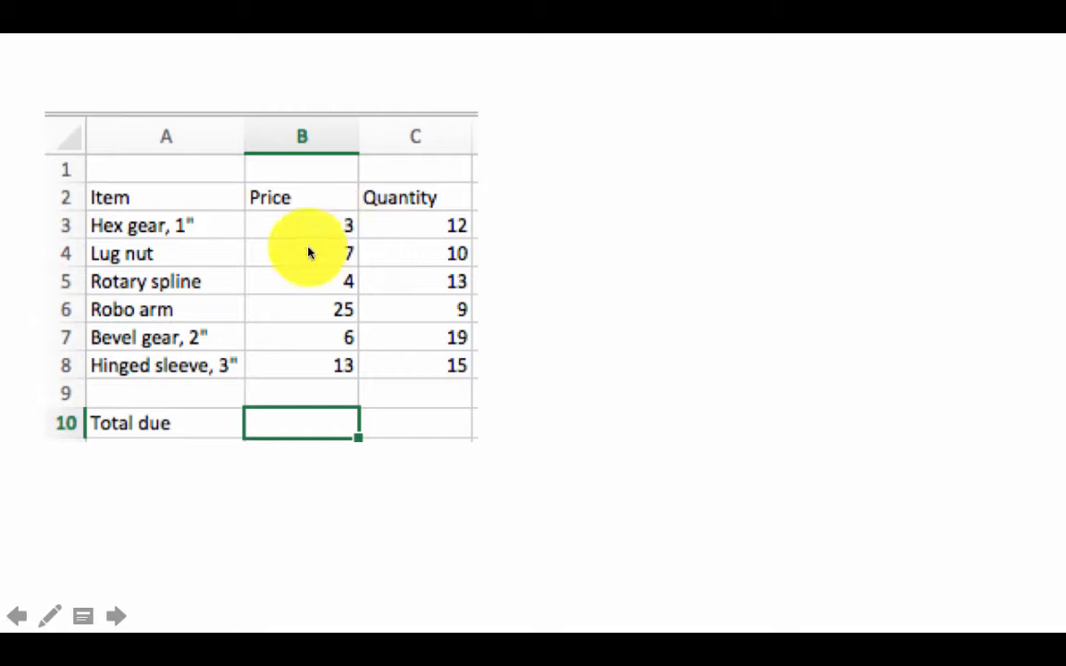
mouse_move(275, 236)
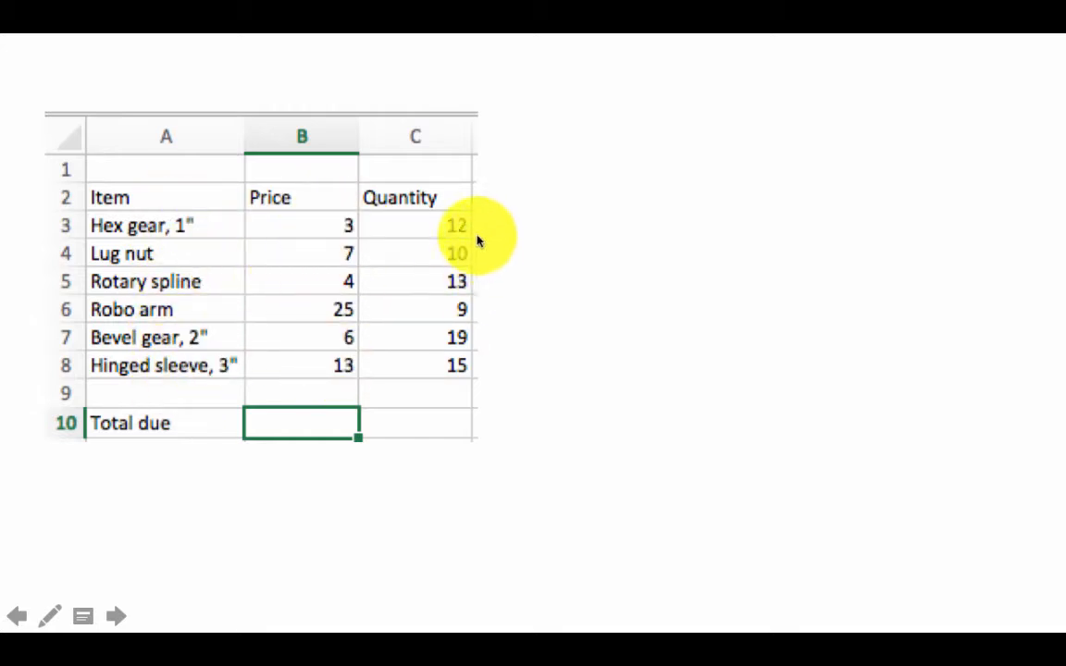
mouse_move(207, 426)
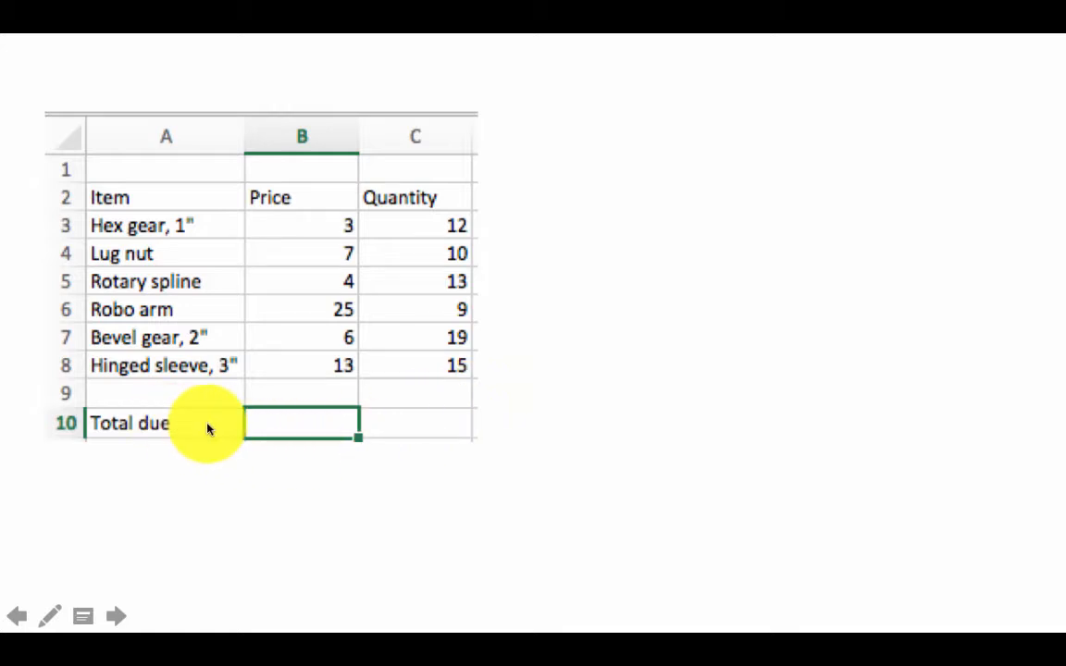
mouse_move(324, 407)
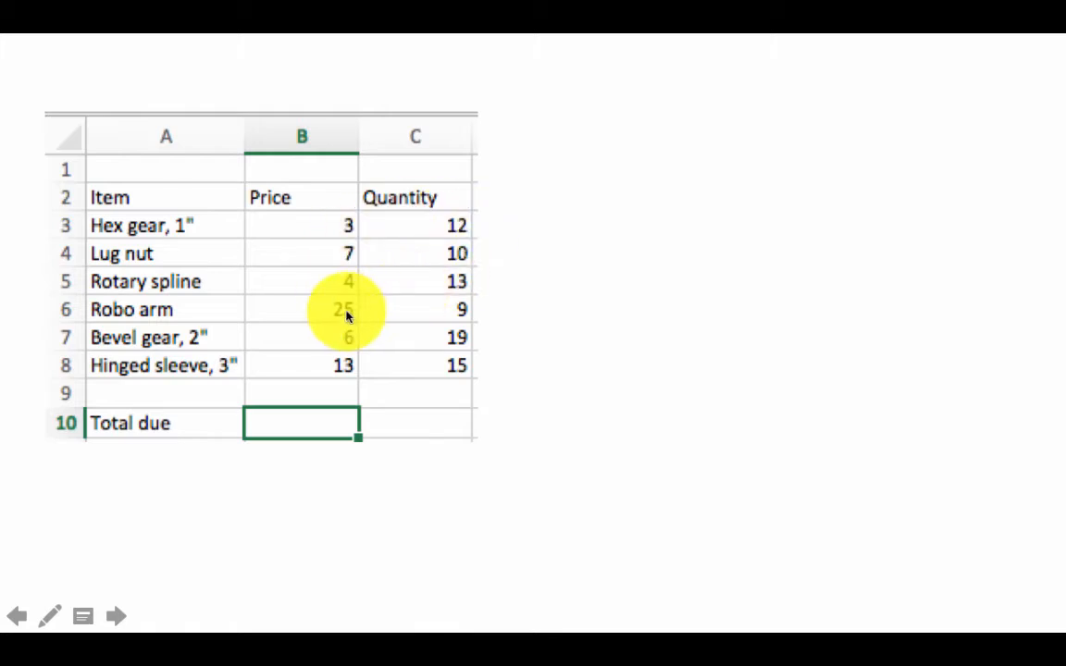
mouse_move(367, 373)
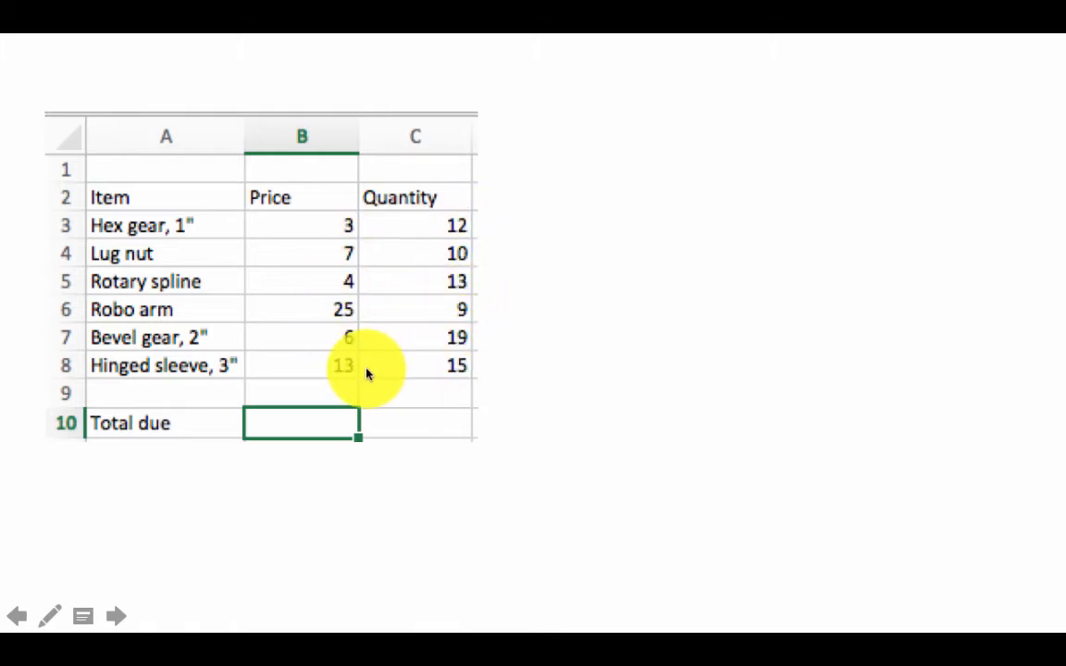
mouse_move(324, 418)
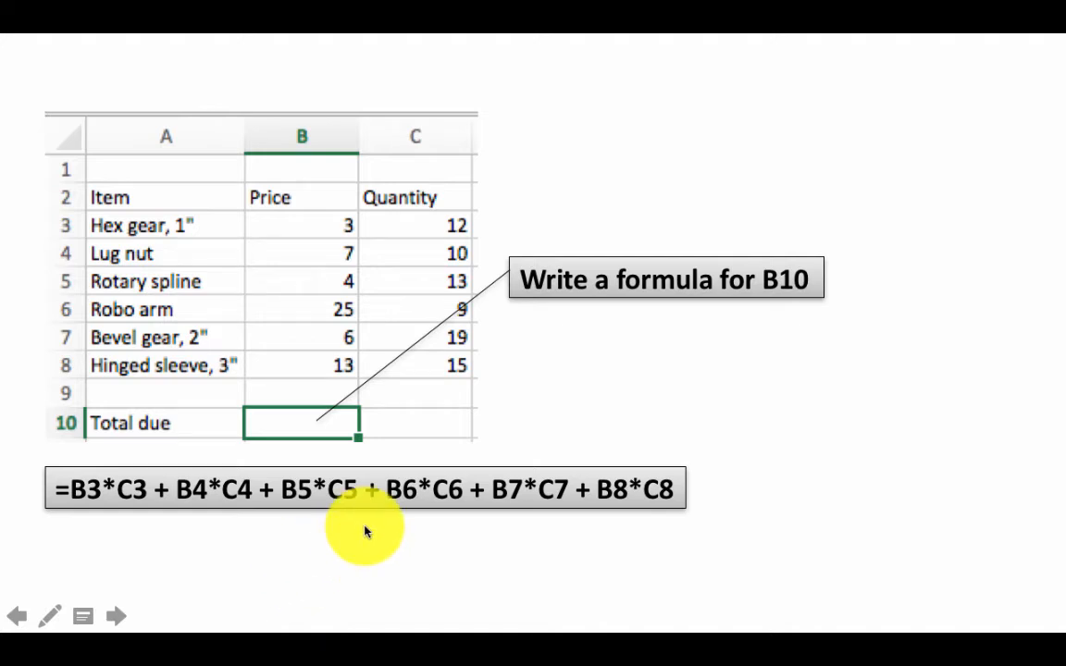
mouse_move(204, 504)
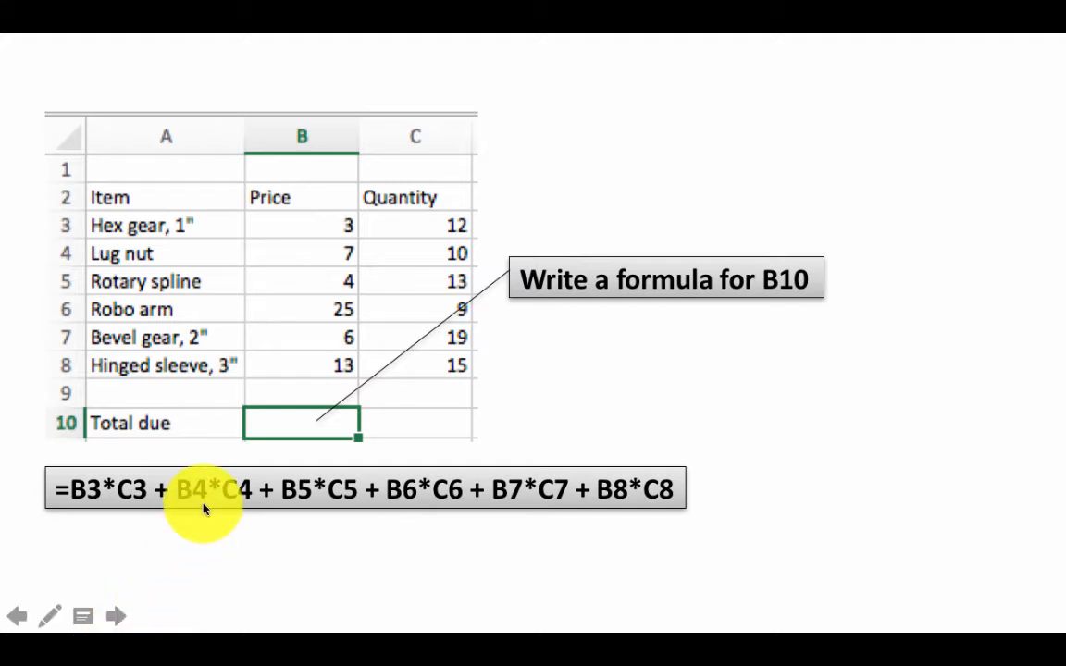
mouse_move(488, 472)
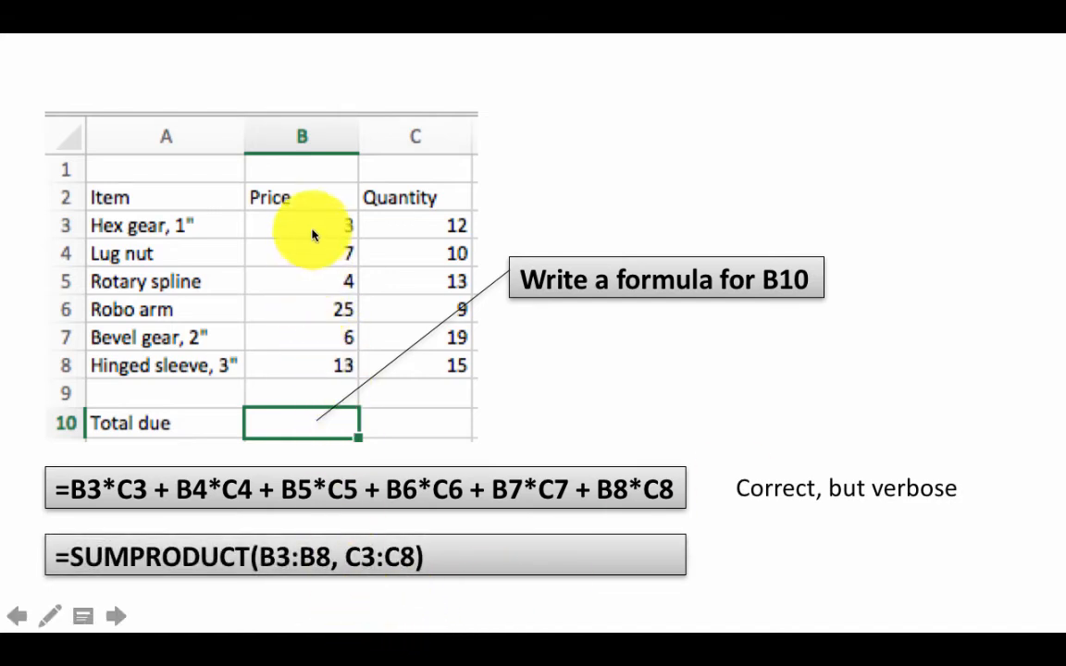
mouse_move(329, 379)
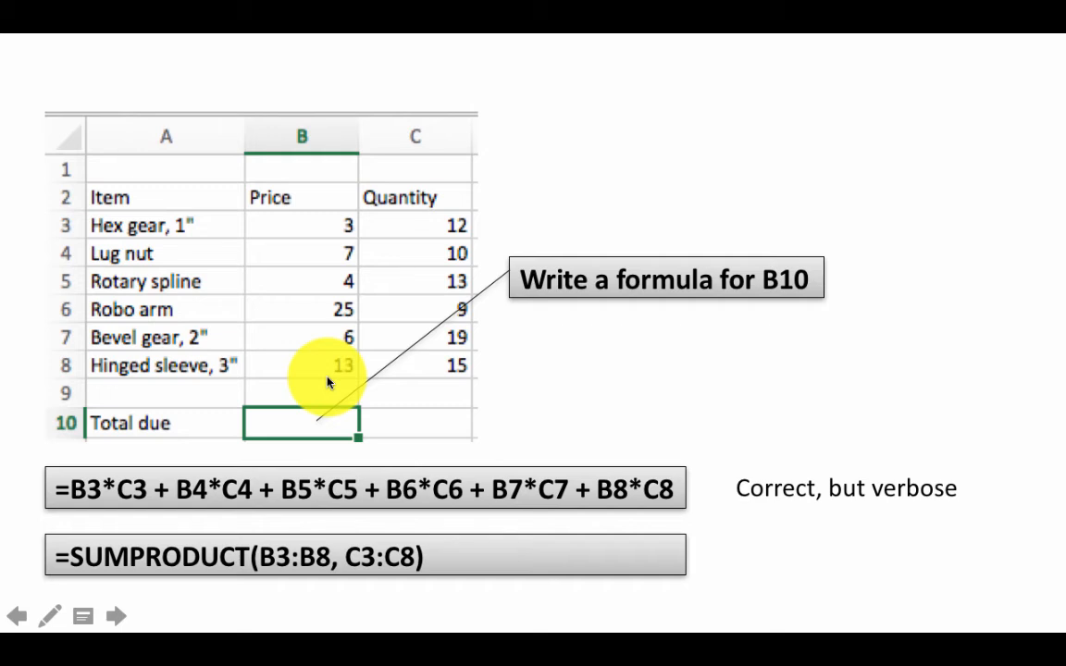
mouse_move(462, 349)
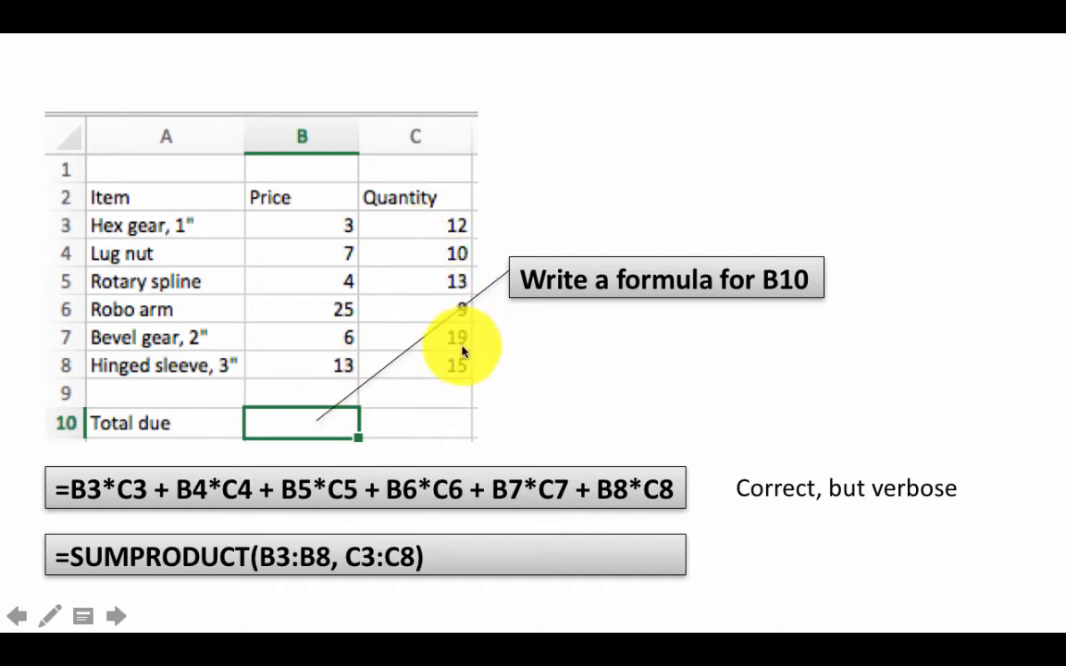